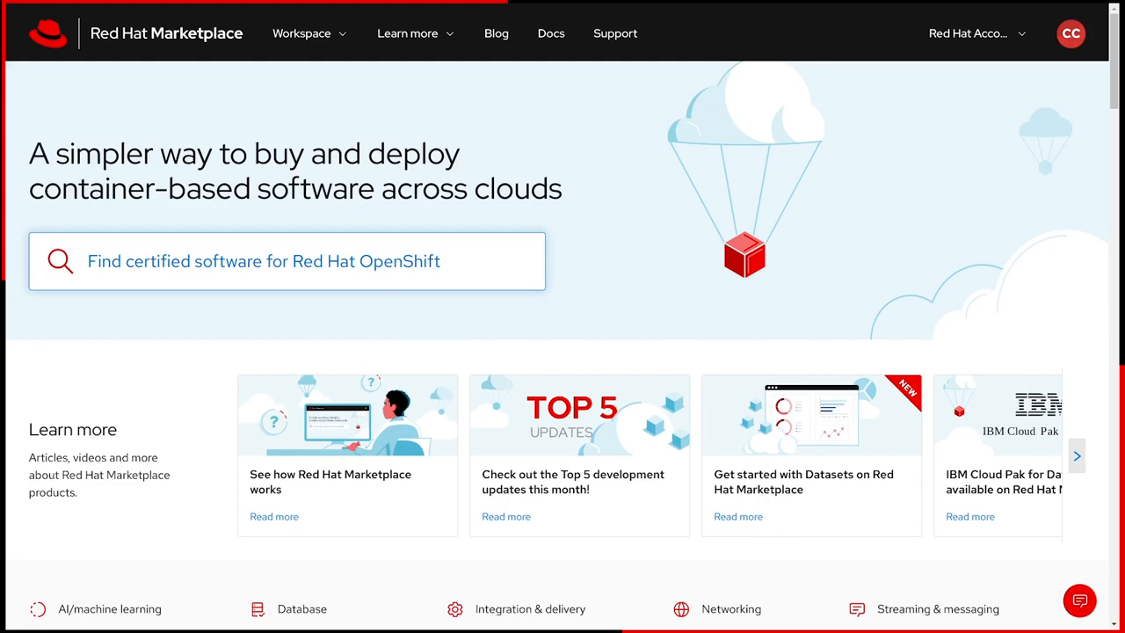
- Go from the Red Hat Marketplace home page to the demo cluster in OpenShift Cluster Manager
click(287, 261)
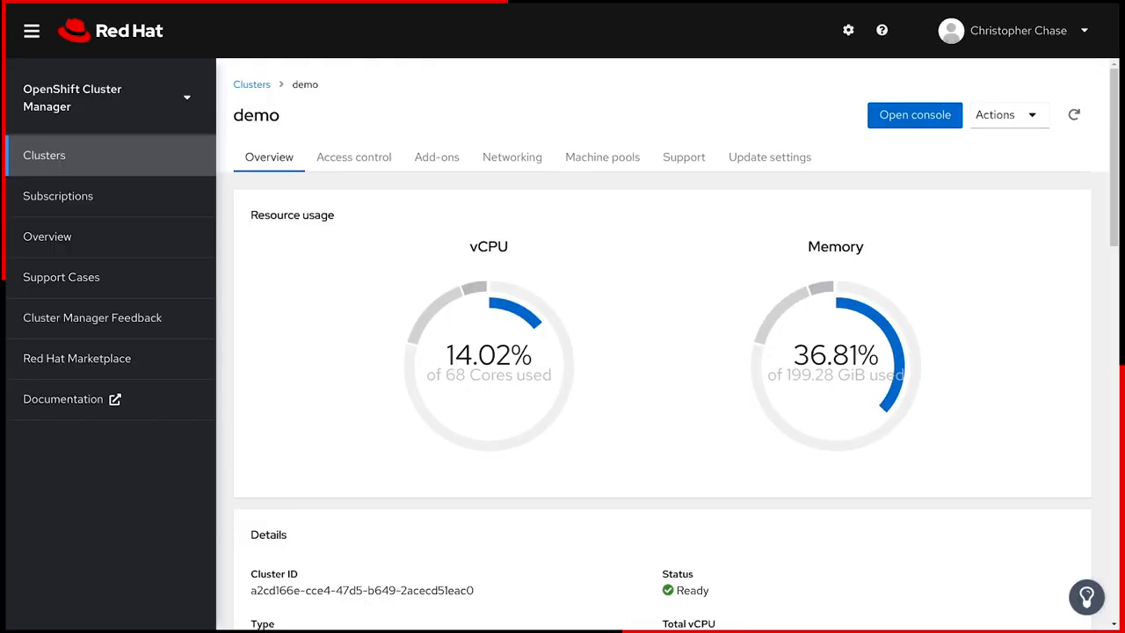
- Install the Red Hat OpenShift Data Science add-on from Add-ons, then open its dashboard from the console launcher
click(437, 156)
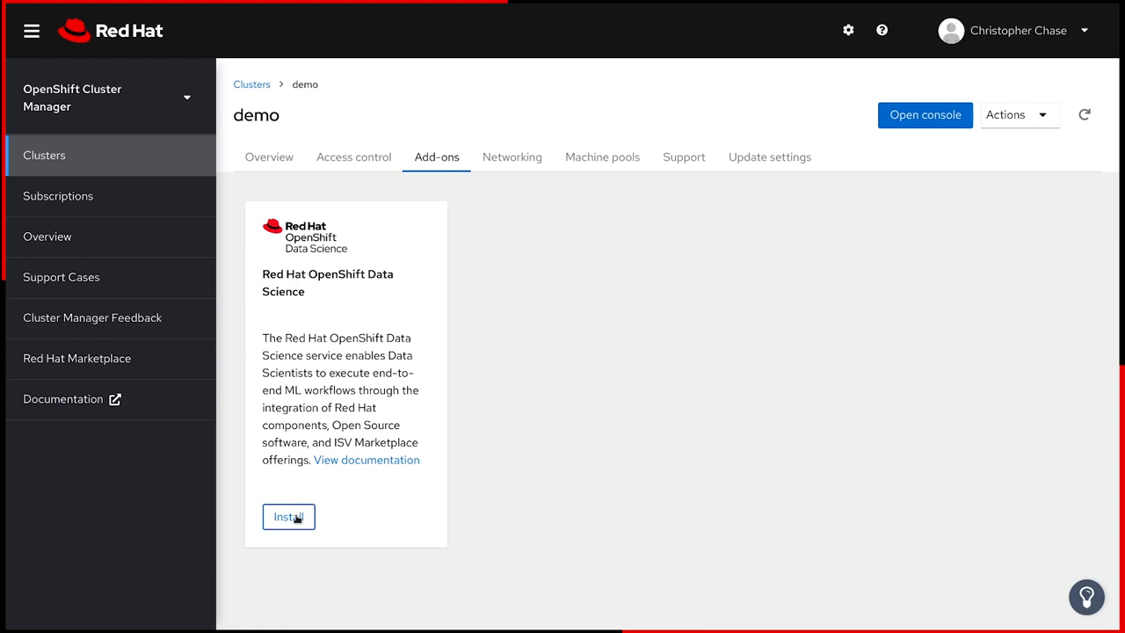
click(288, 517)
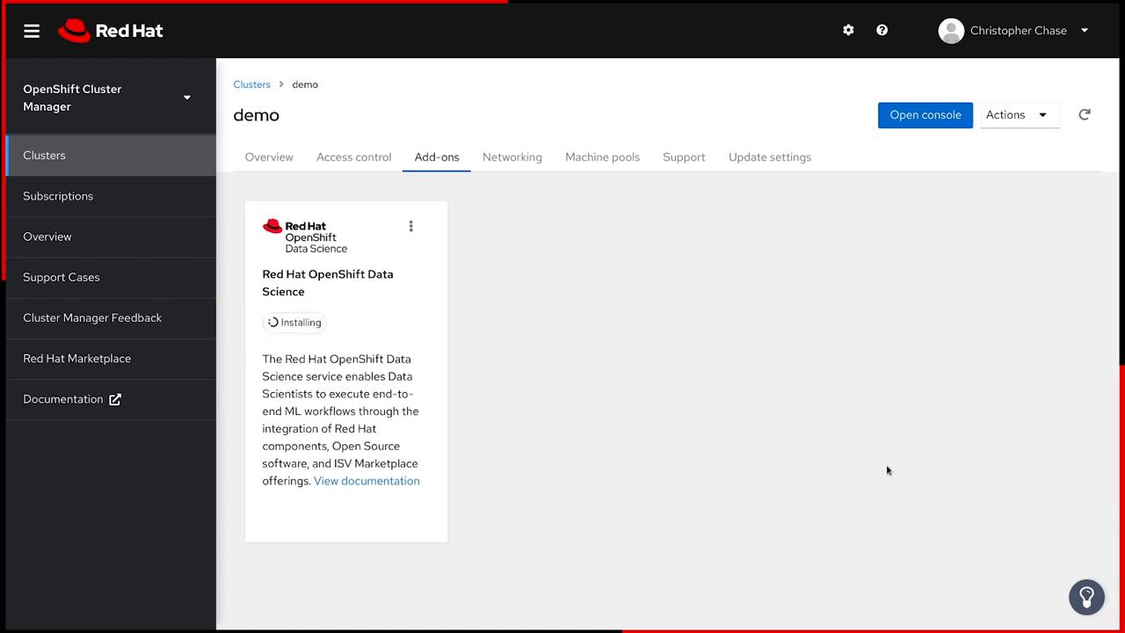
click(924, 115)
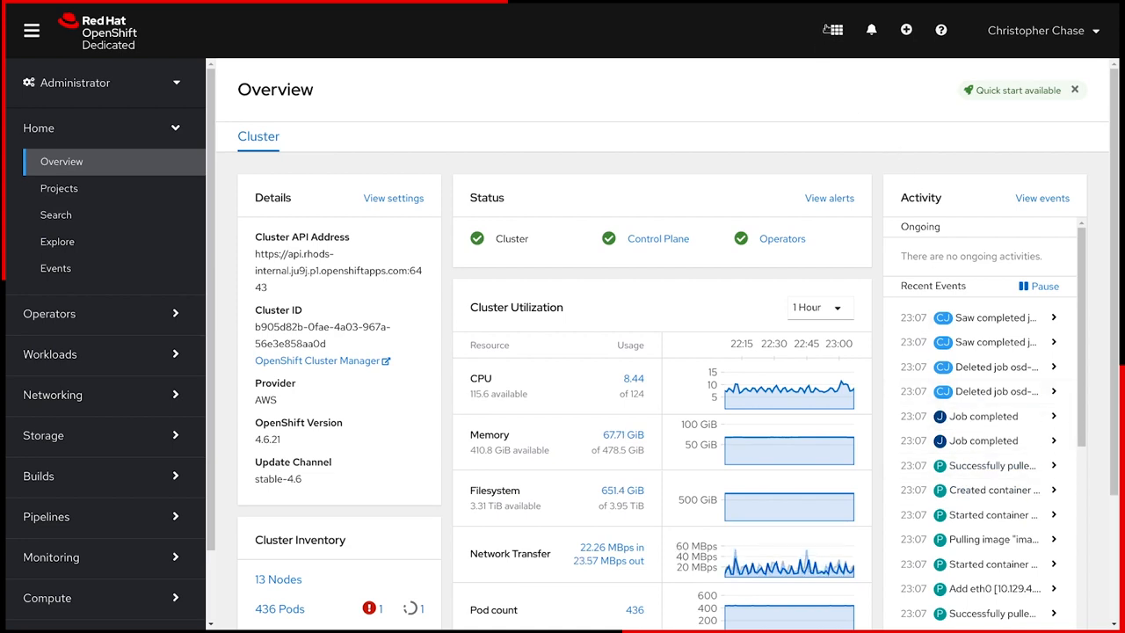
click(836, 29)
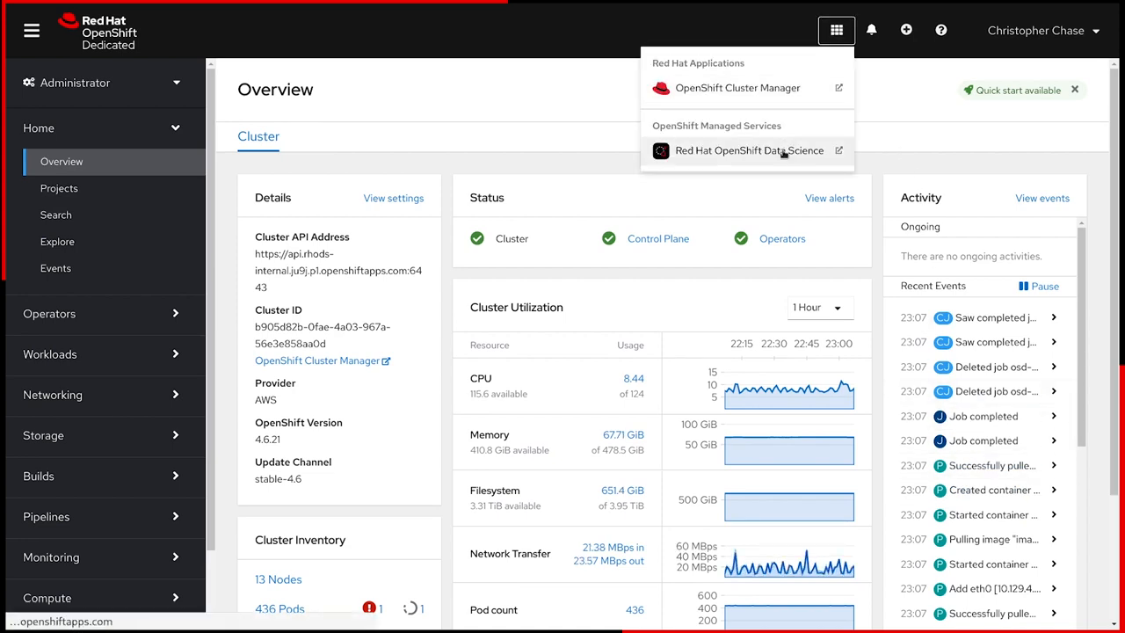
click(749, 150)
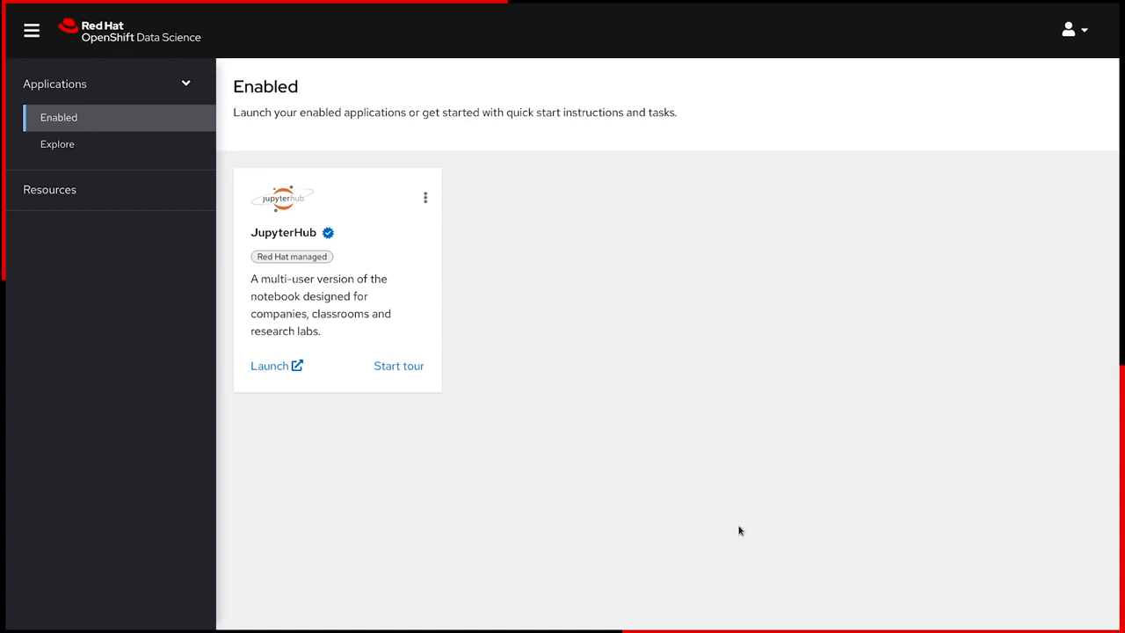
mouse_move(344, 261)
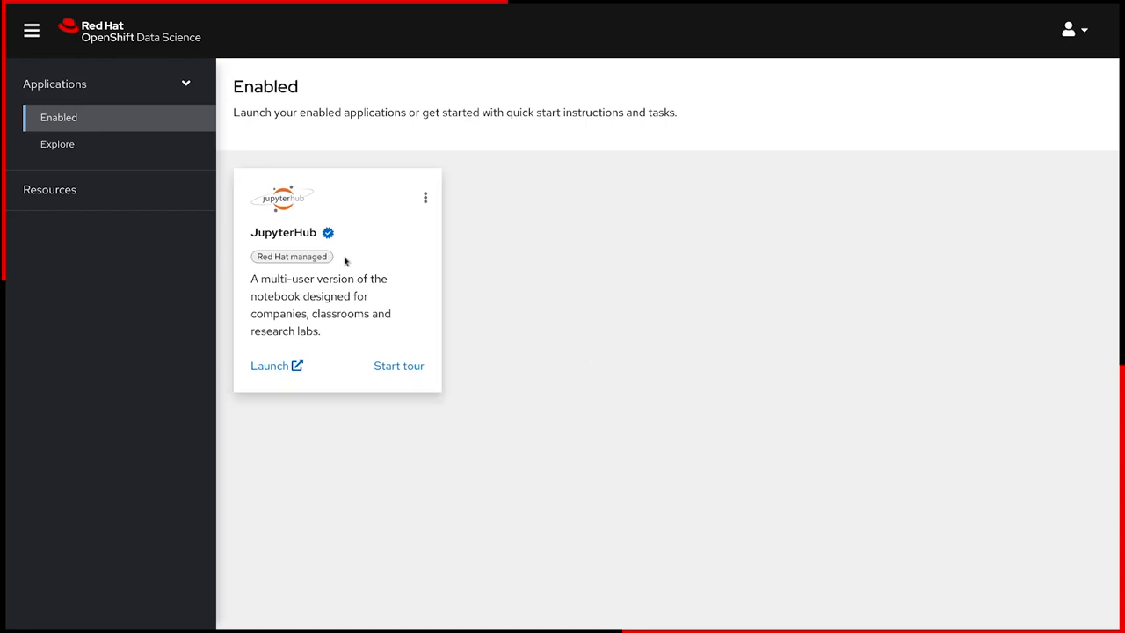
mouse_move(334, 266)
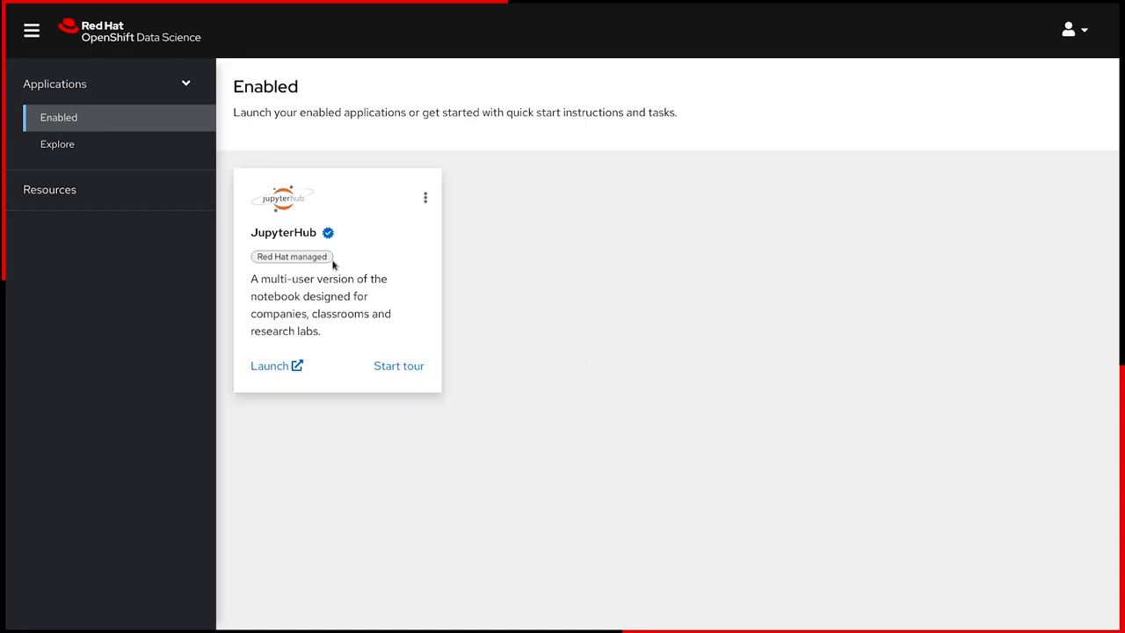
mouse_move(270, 366)
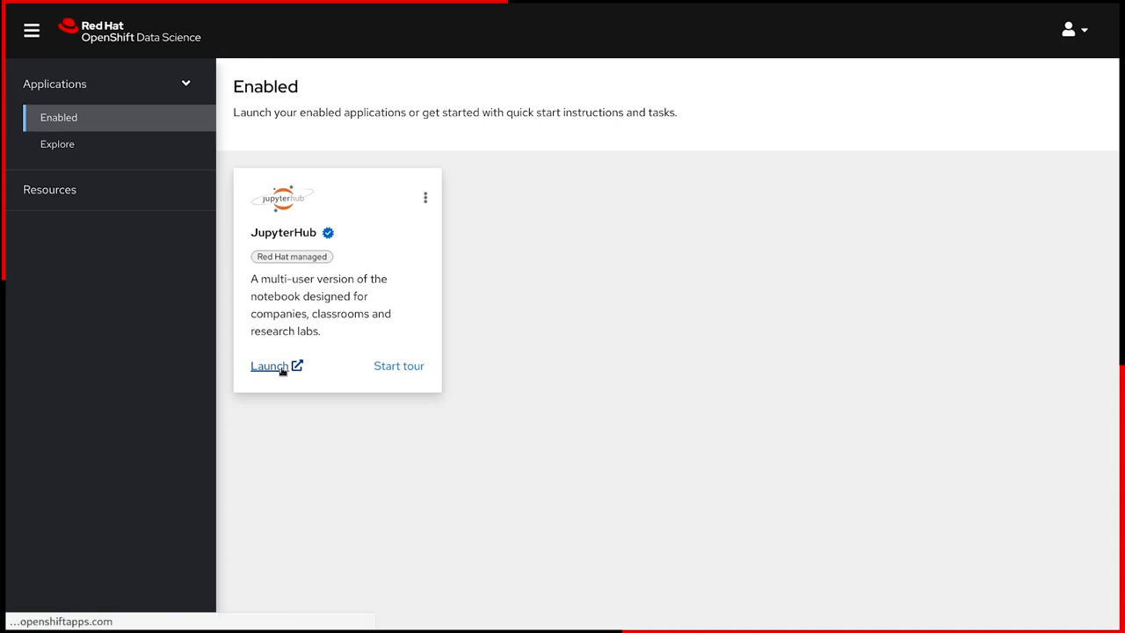
- Start the JupyterHub quick start tour, then view Anaconda Commercial Edition in the Explore catalog
click(398, 365)
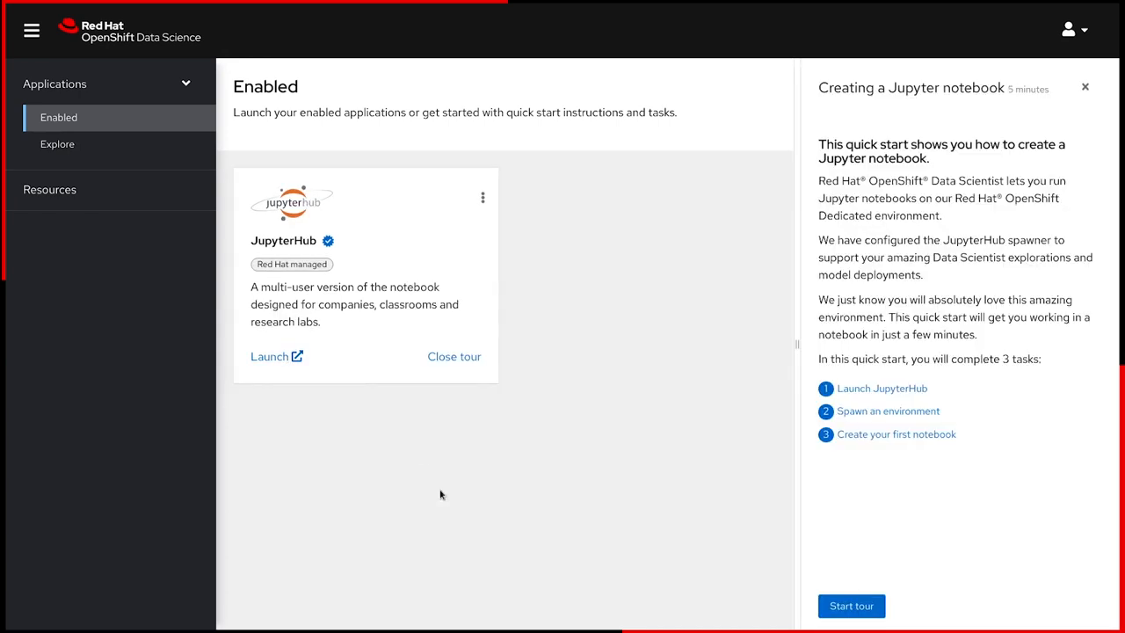
click(57, 144)
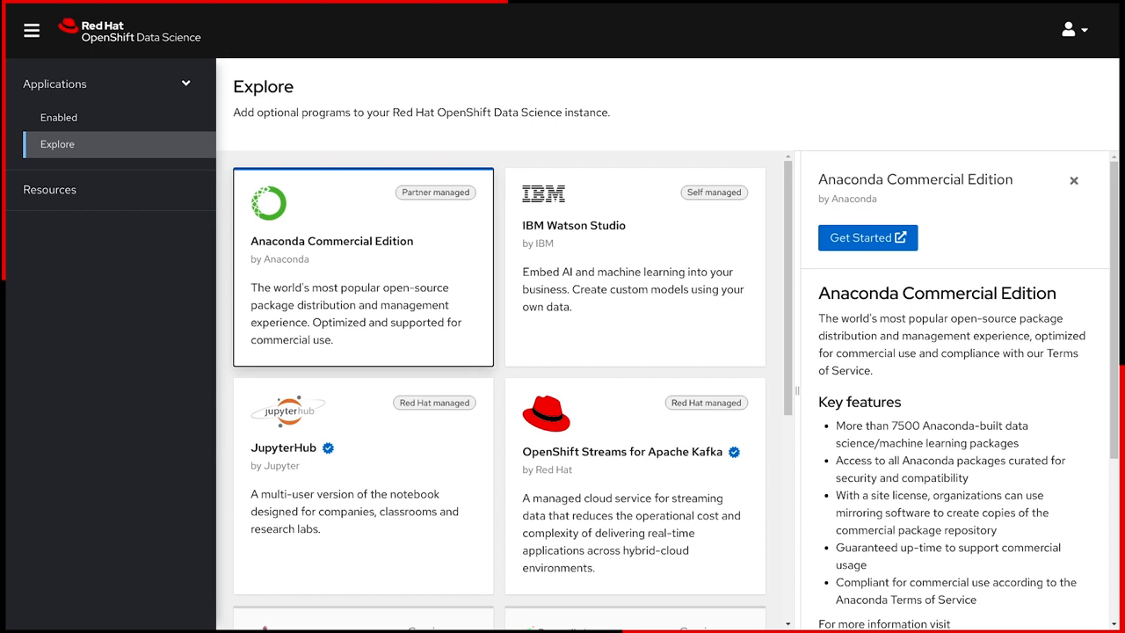
- Filter Resources to quick starts, start 'Creating a Jupyter notebook', and launch JupyterHub
click(49, 189)
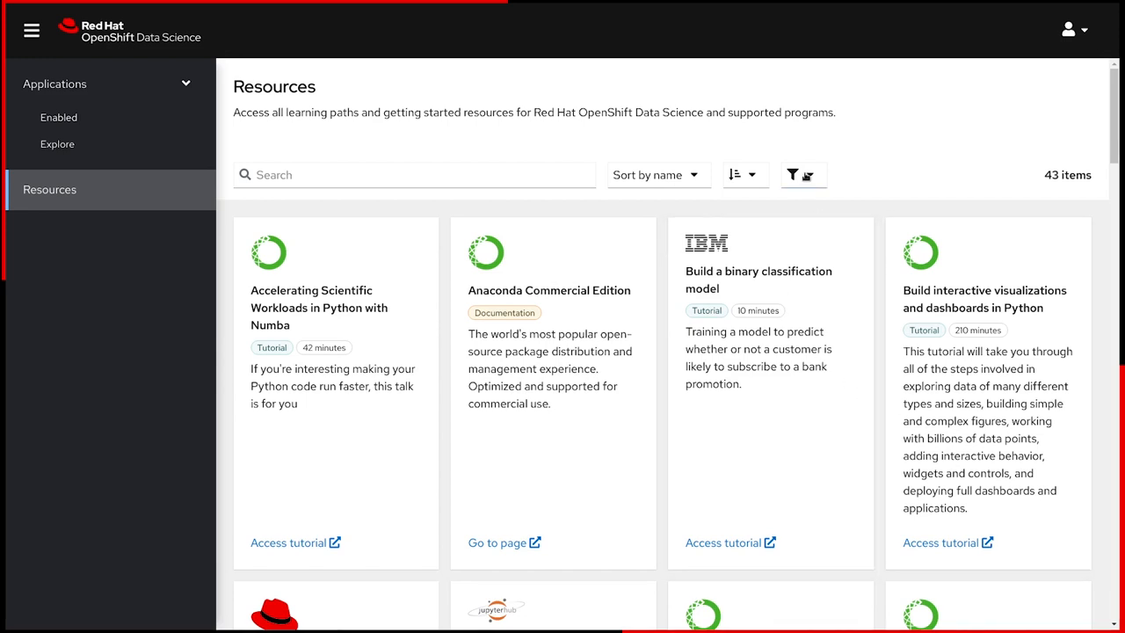
click(798, 175)
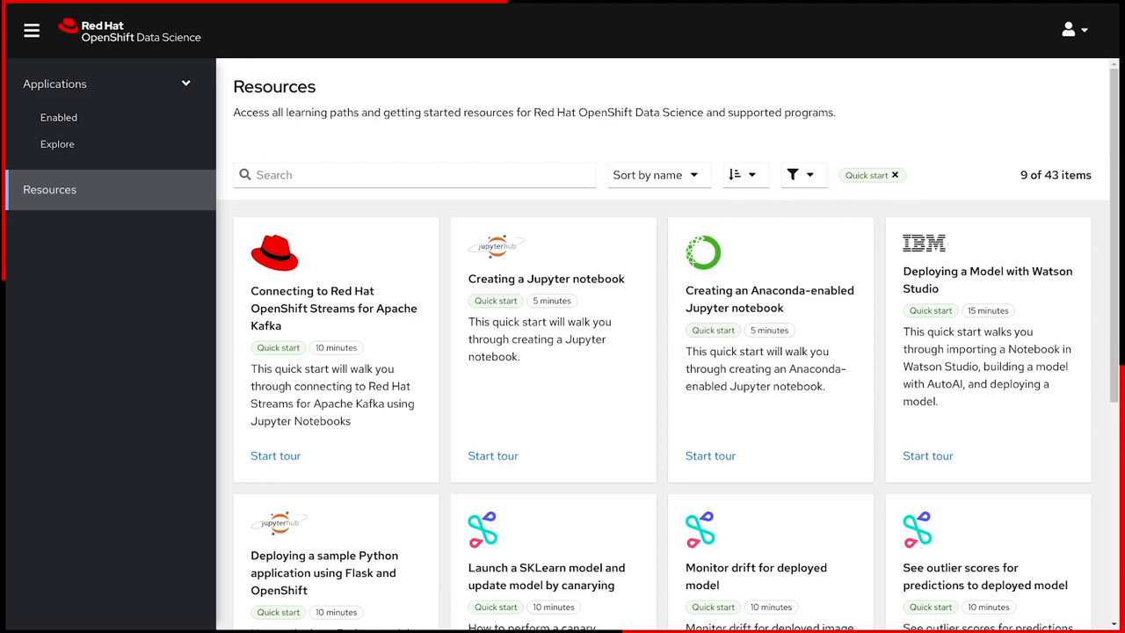
mouse_move(492, 456)
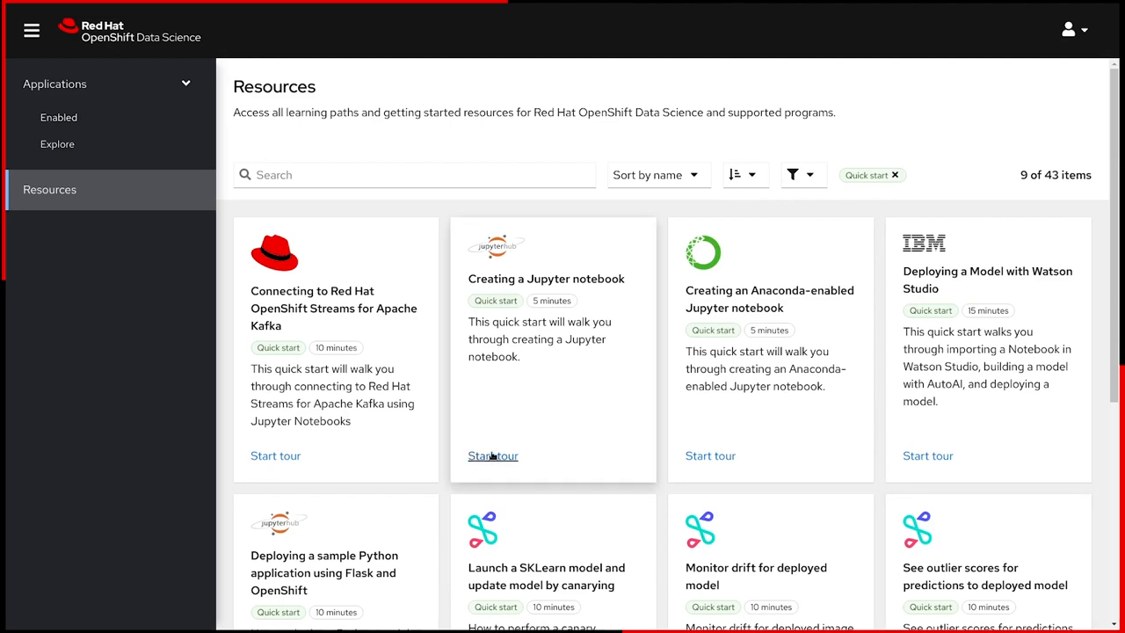
click(493, 455)
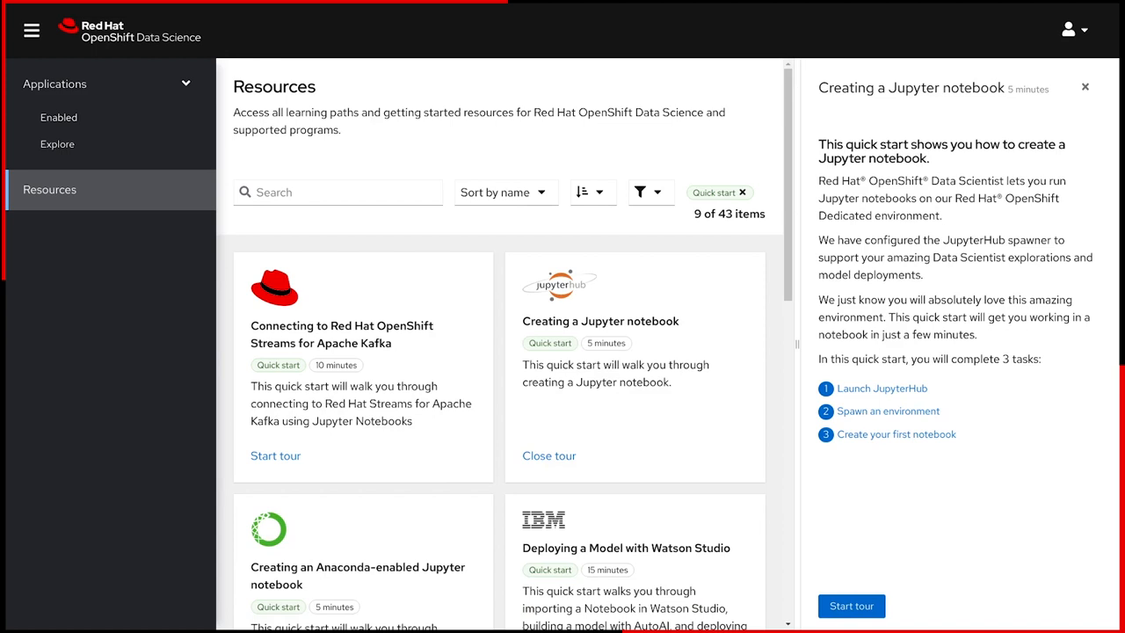
click(58, 117)
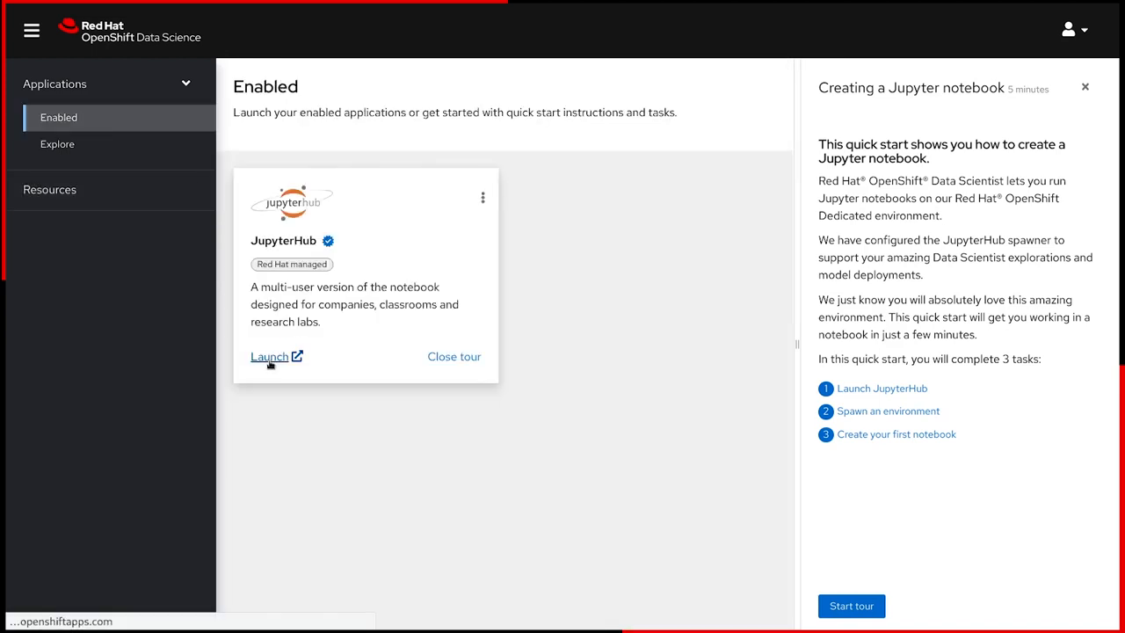
click(270, 356)
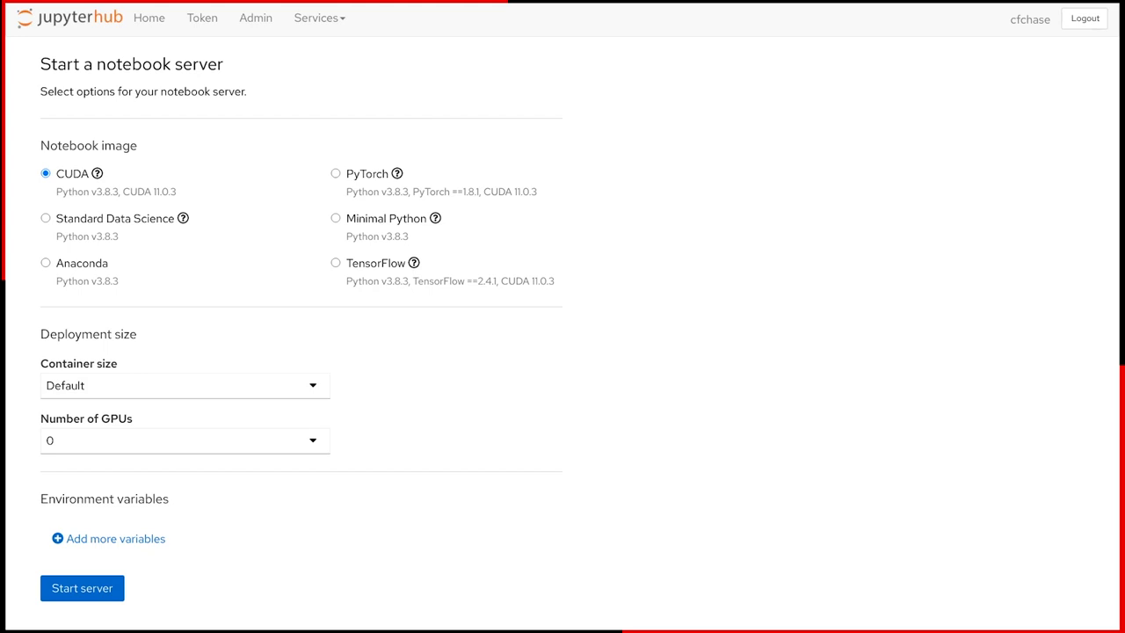
- Choose the TensorFlow notebook image with the Default container size
click(335, 263)
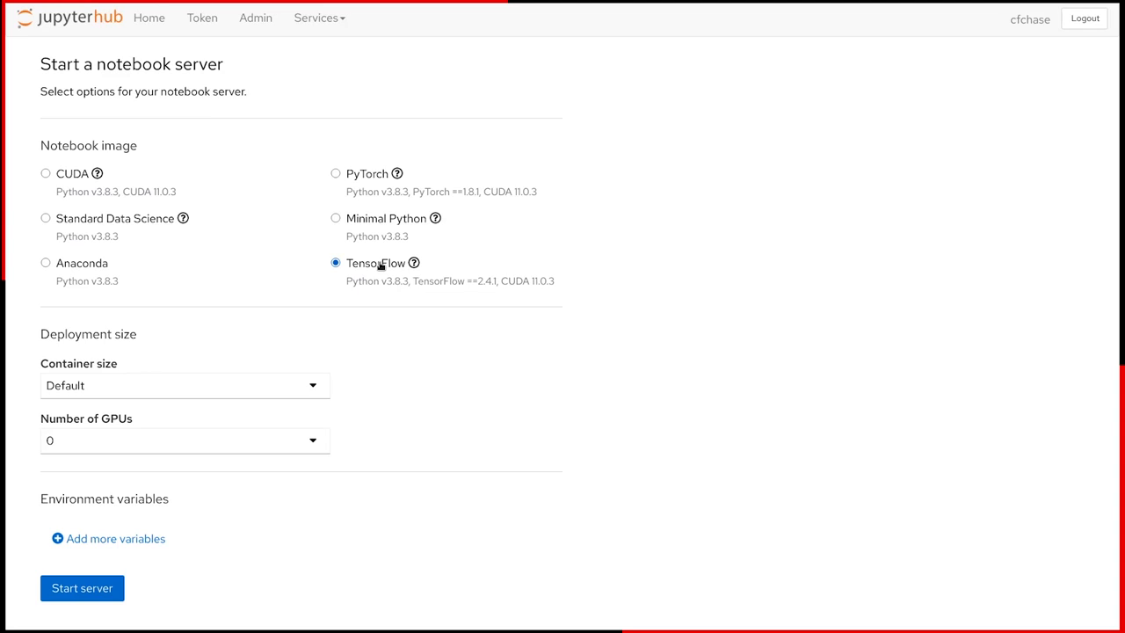
click(184, 385)
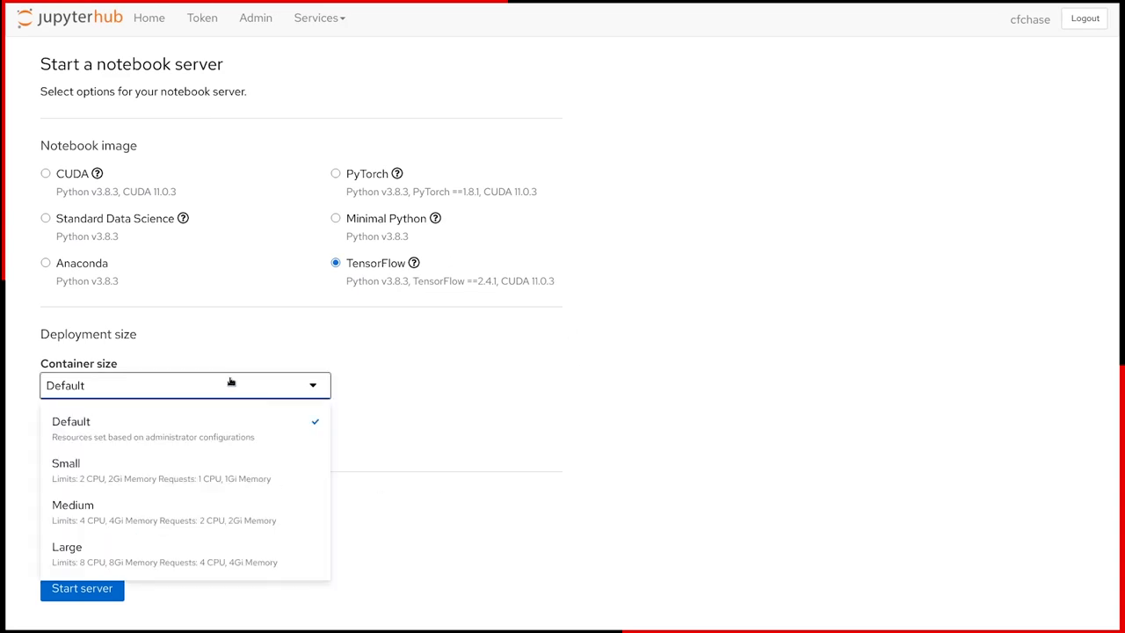
click(71, 421)
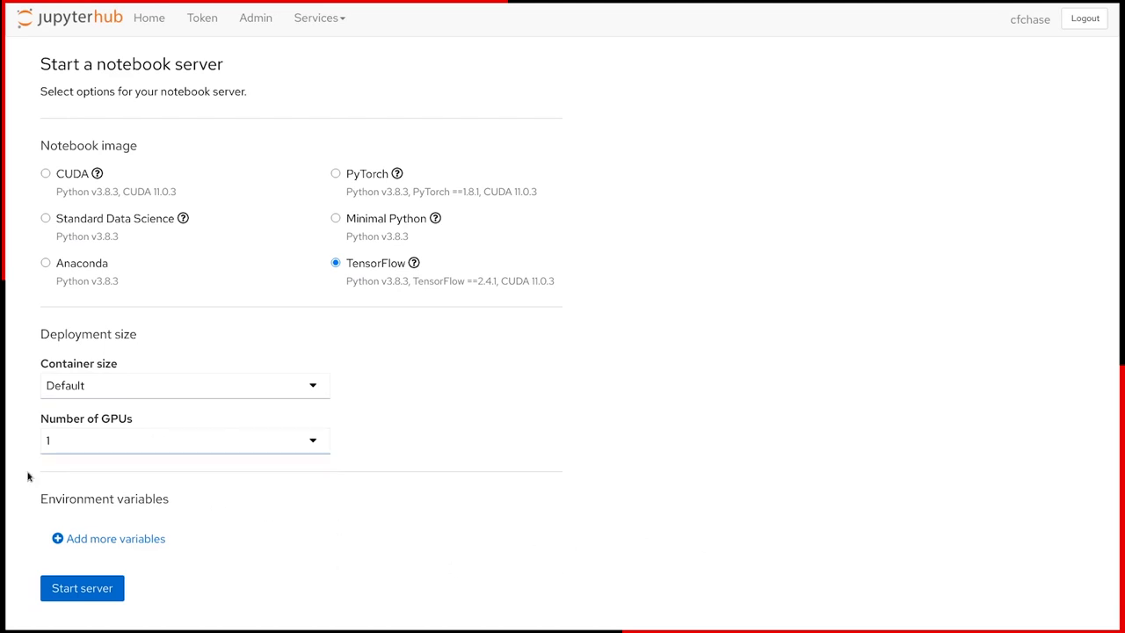
- Add AWS_SECRET_ACCESS_KEY as a second secret environment variable and start the server
click(108, 538)
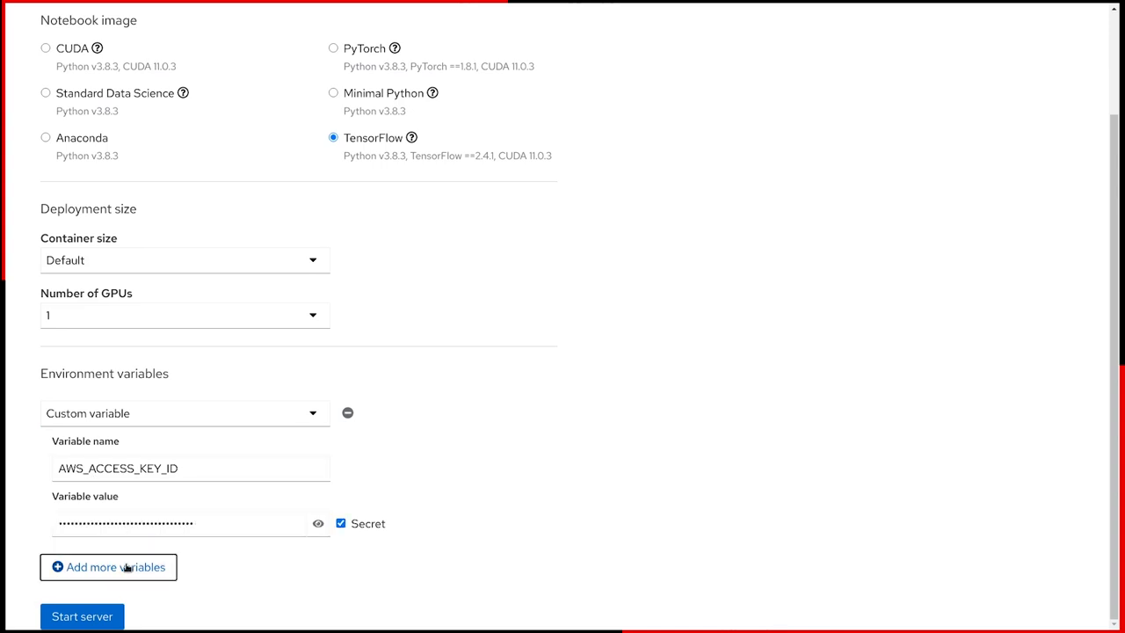
click(109, 567)
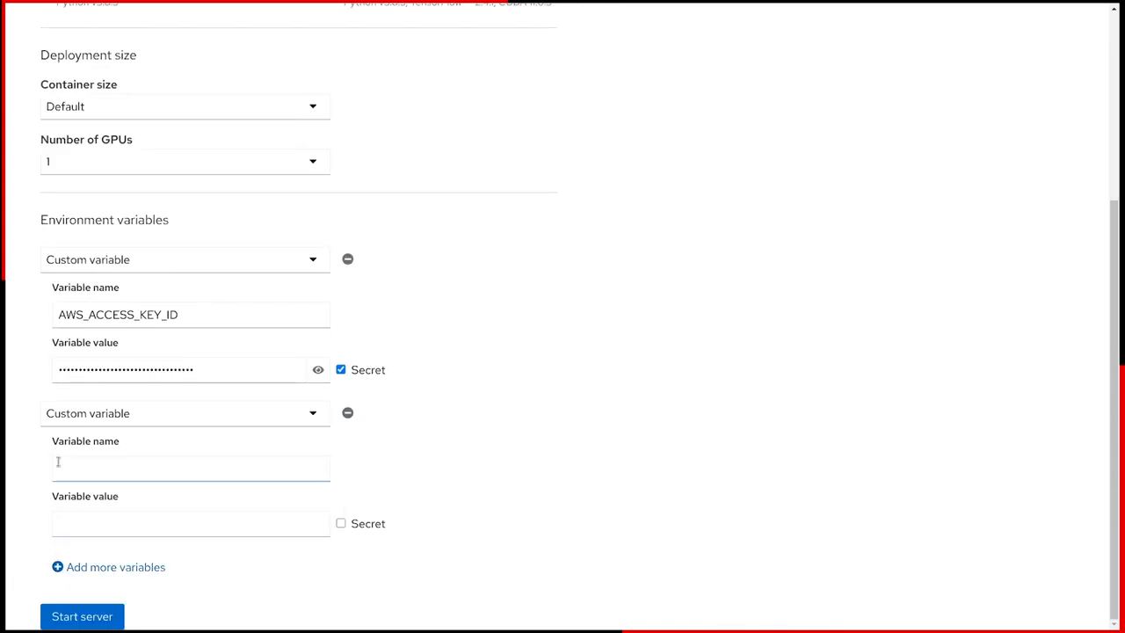
text(AWS_SECRET_ACCESS_KEY)
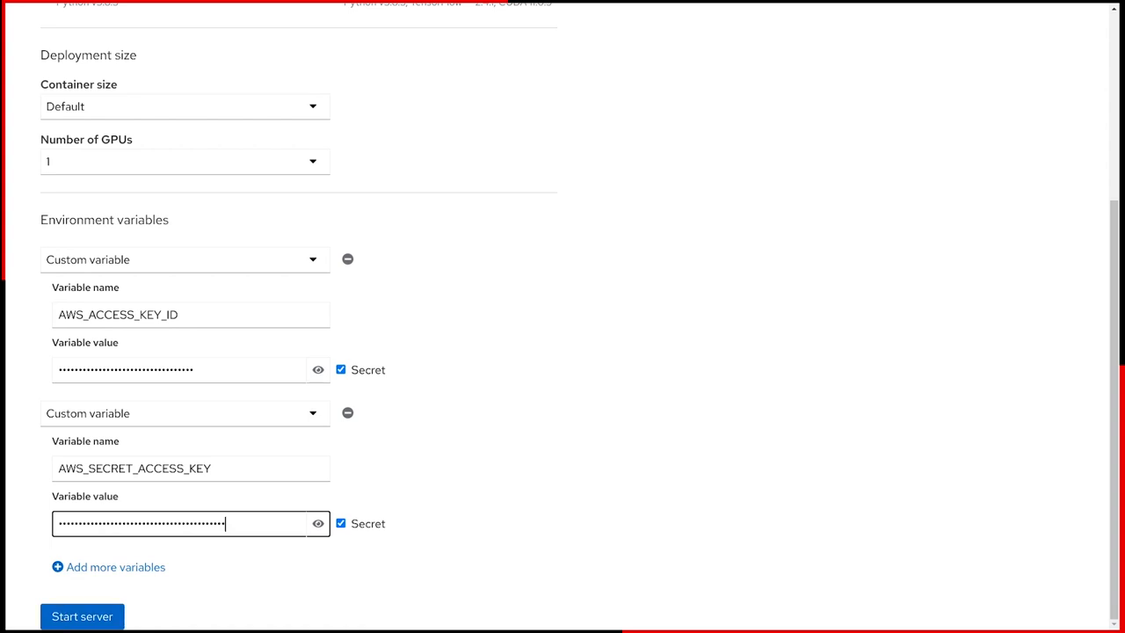
click(81, 616)
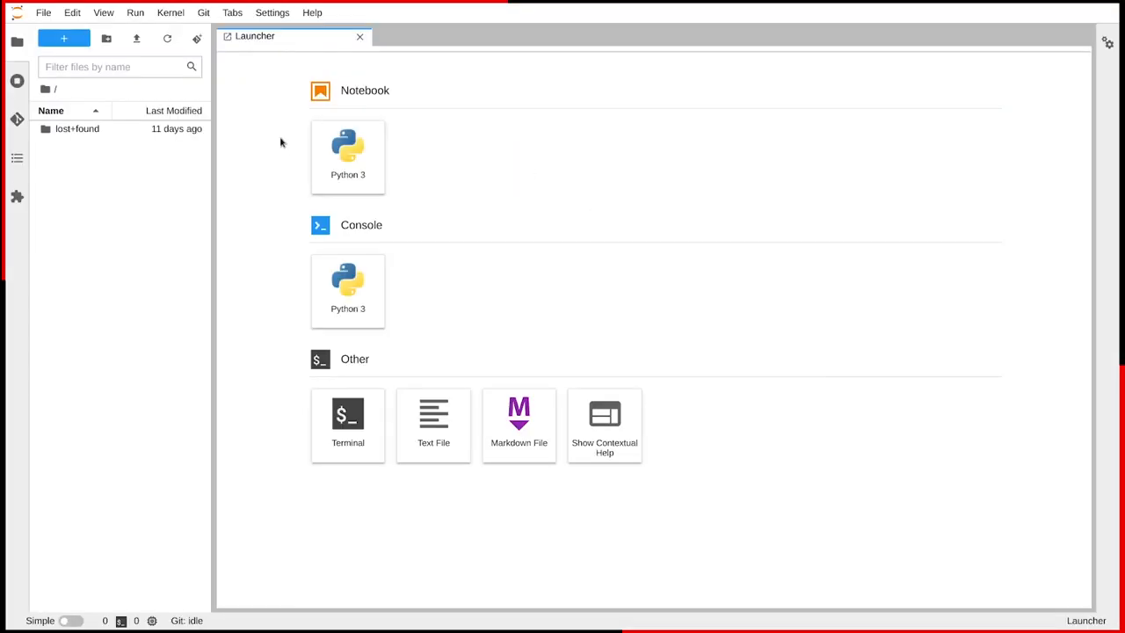
click(347, 156)
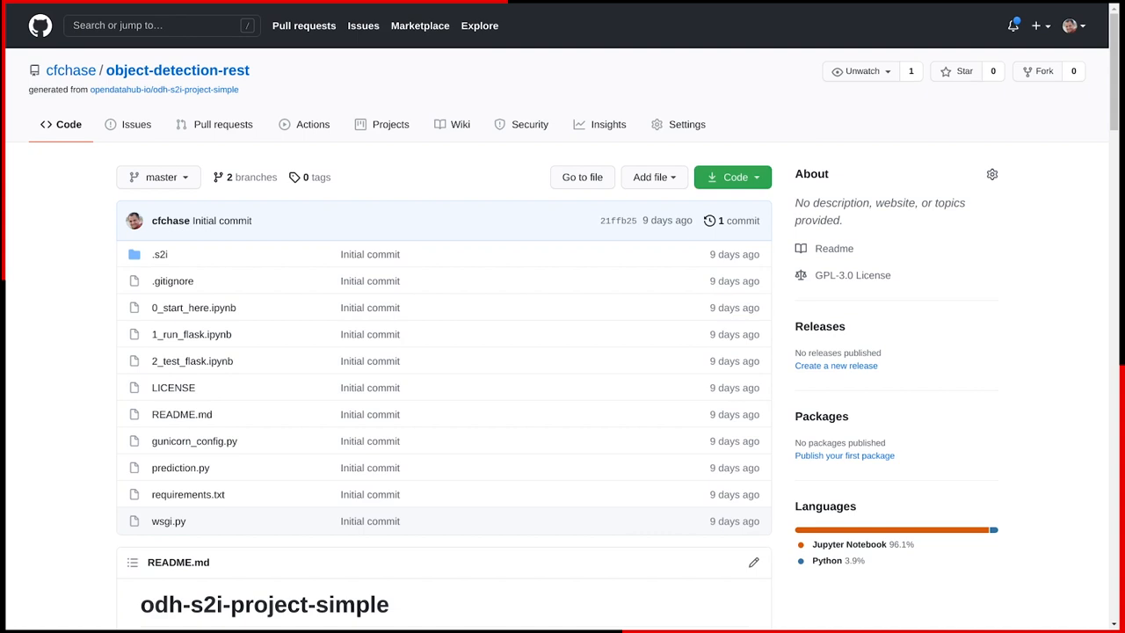
mouse_move(302, 346)
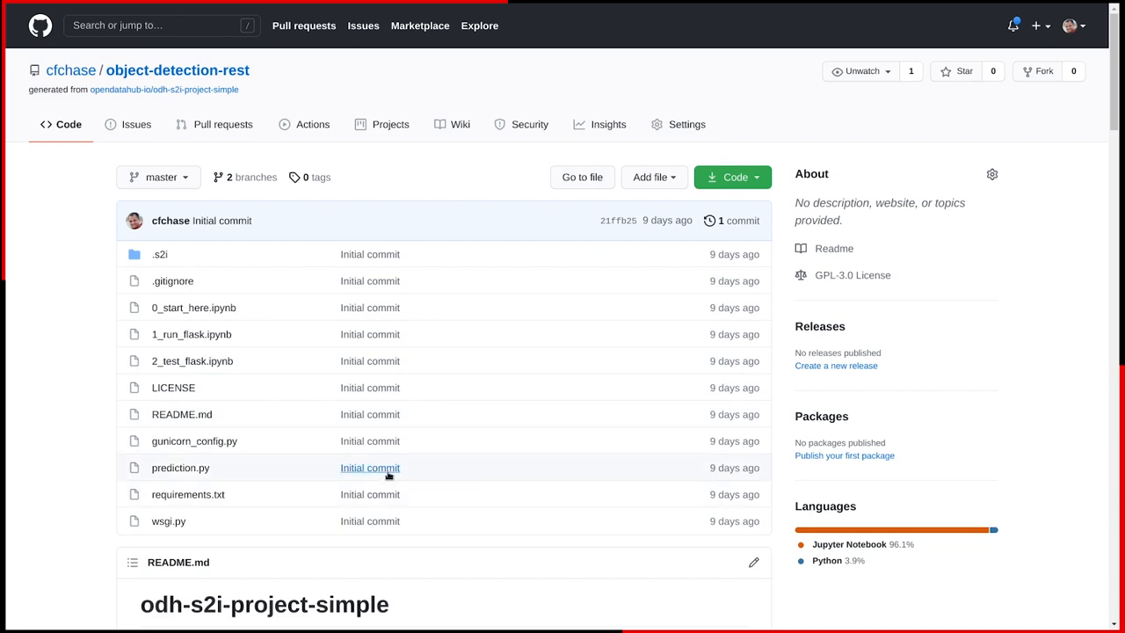
click(687, 124)
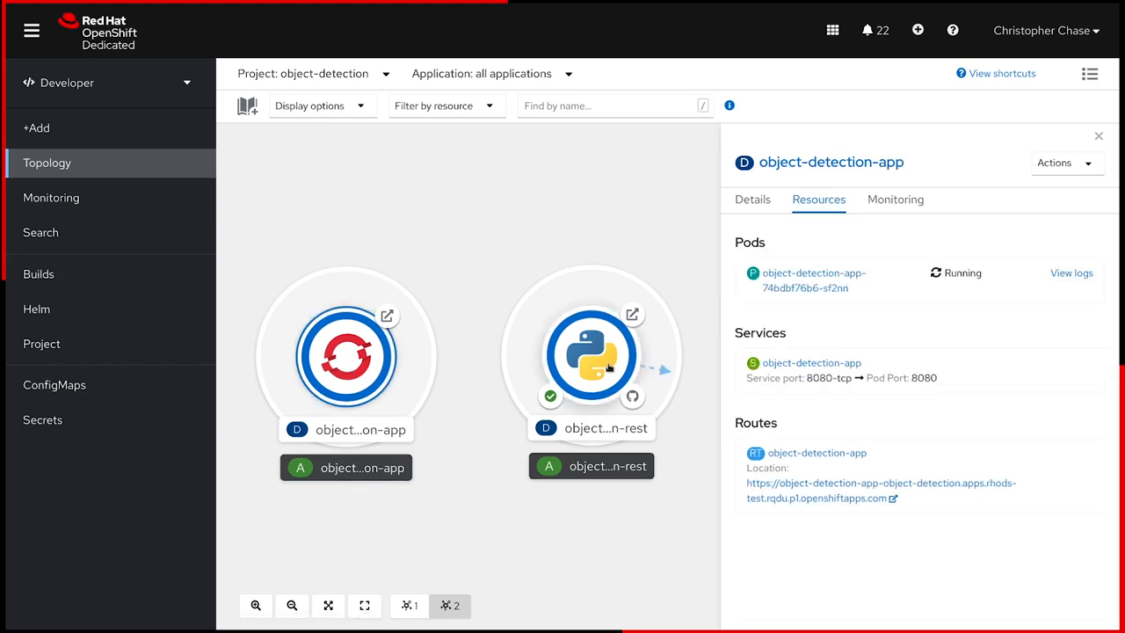
- Show the object-detection-rest deployment's resources in the Topology view
click(591, 355)
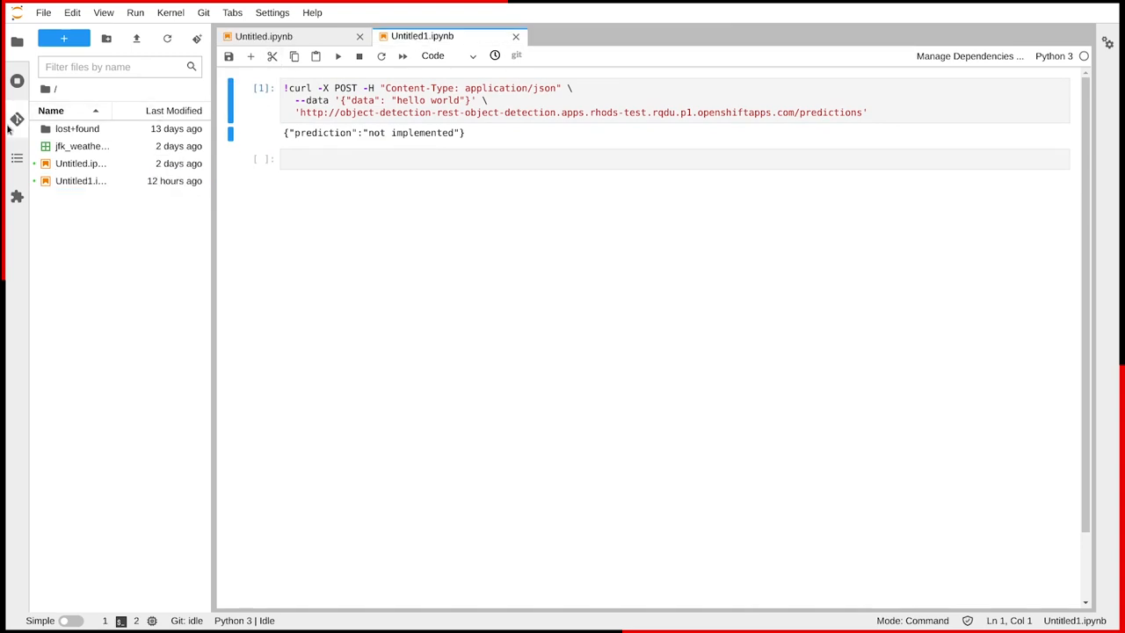
click(120, 154)
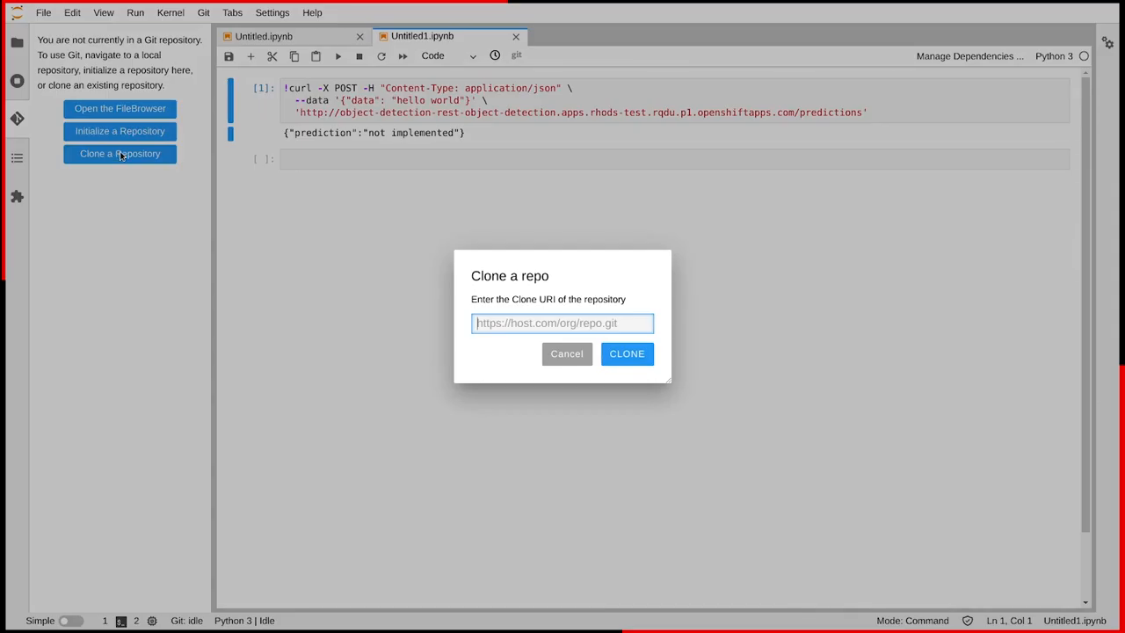
text(https://github.com/cfchase/object-detection-rest.git)
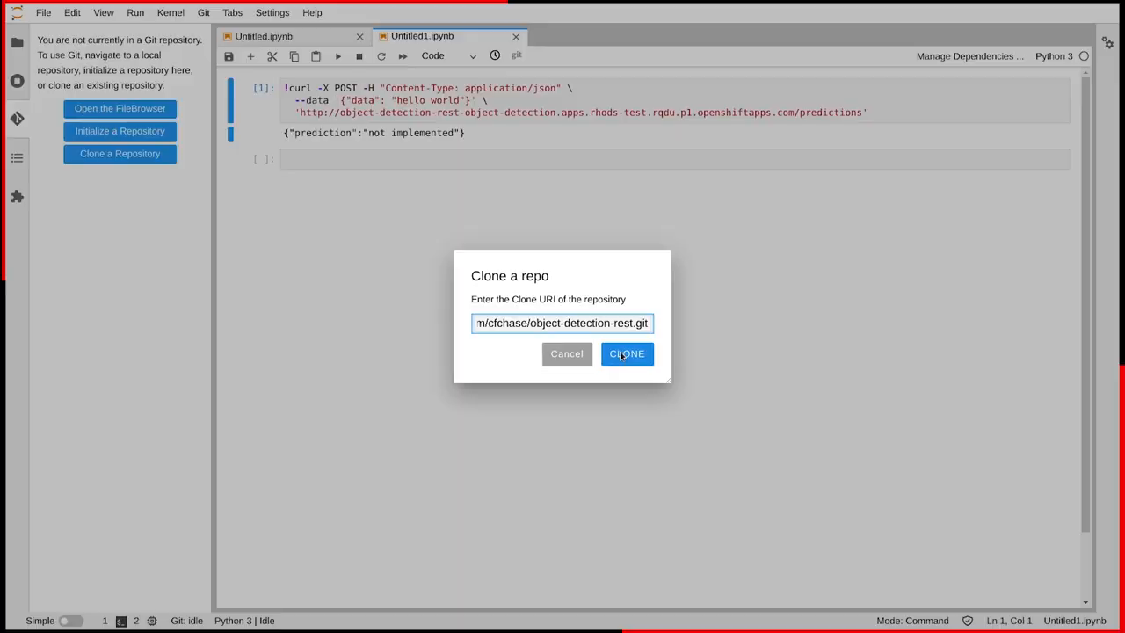
click(627, 354)
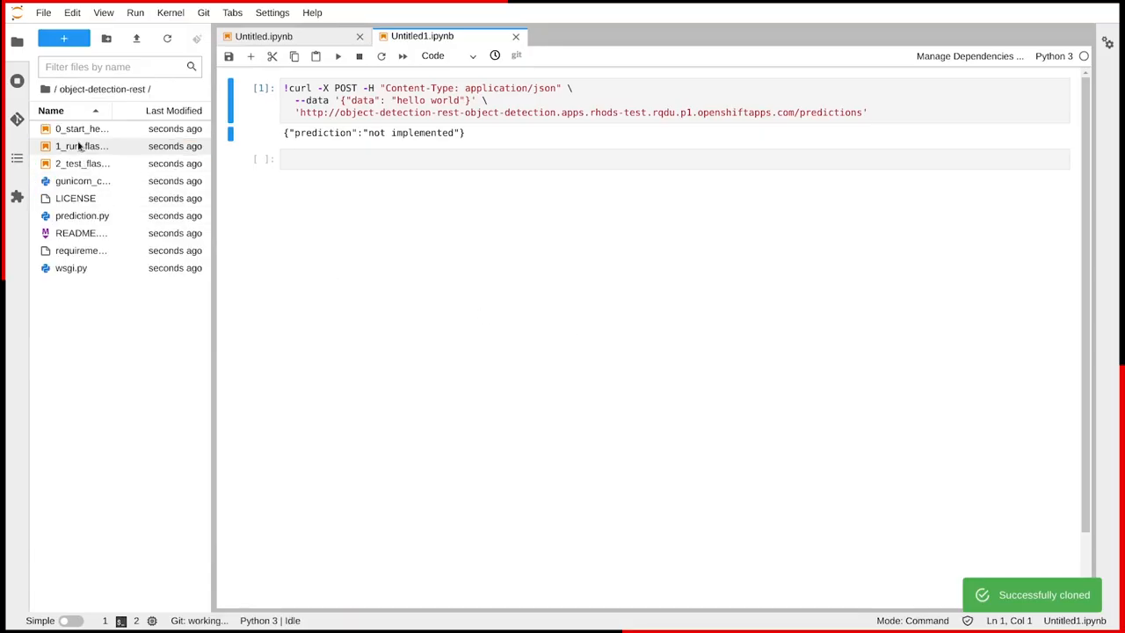
double_click(81, 129)
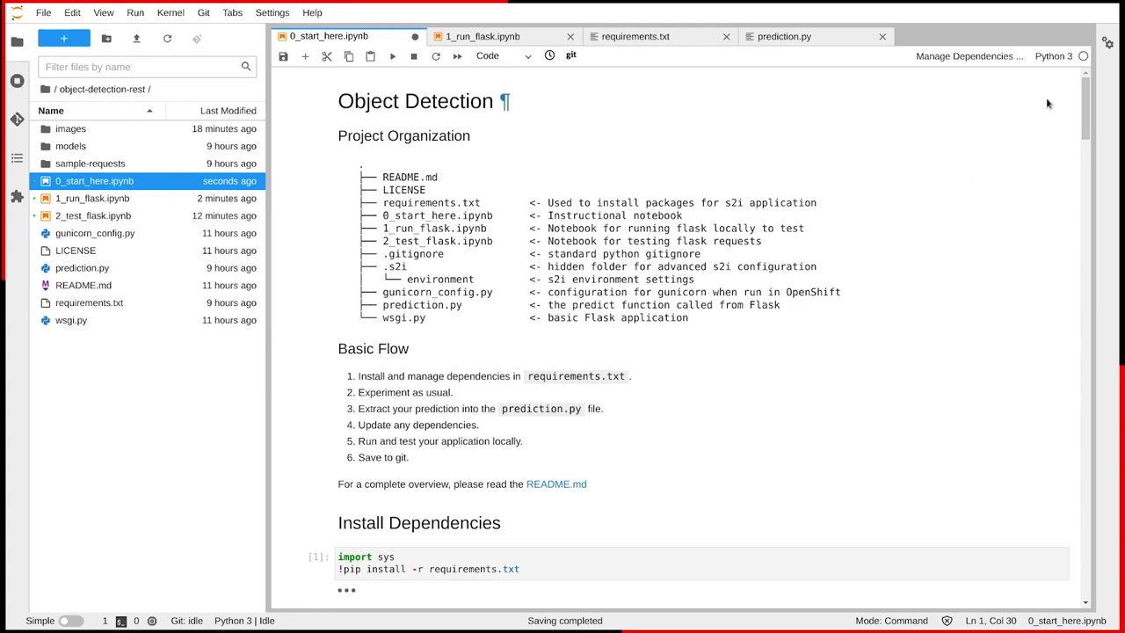
- Scroll through the notebook and prediction code down to the object-detection test output
scroll(down, 3)
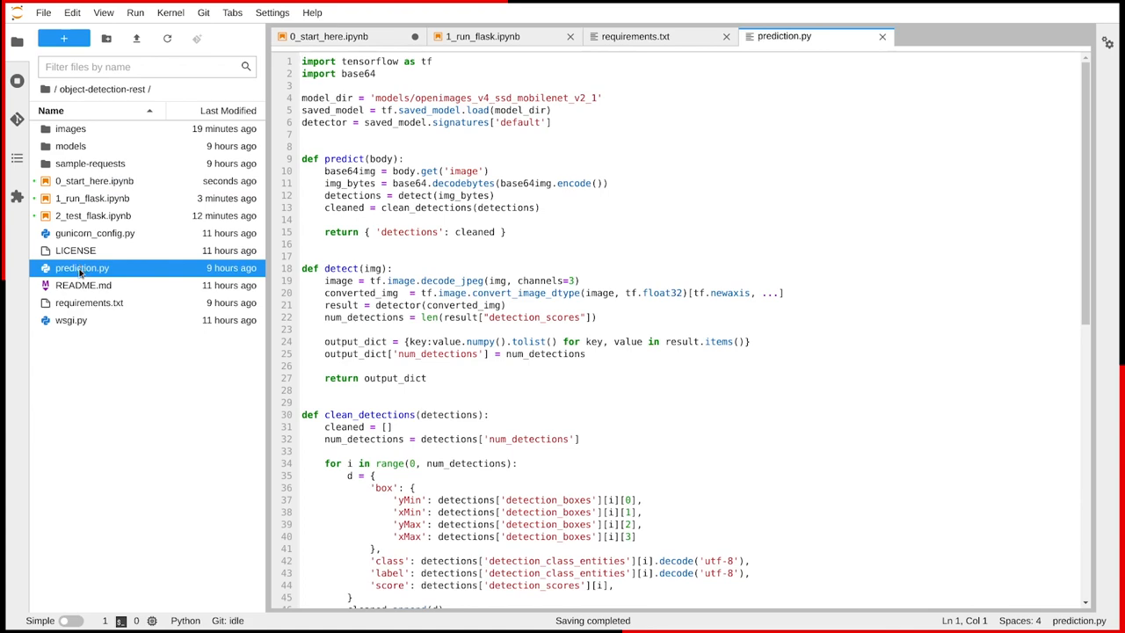
mouse_move(95, 181)
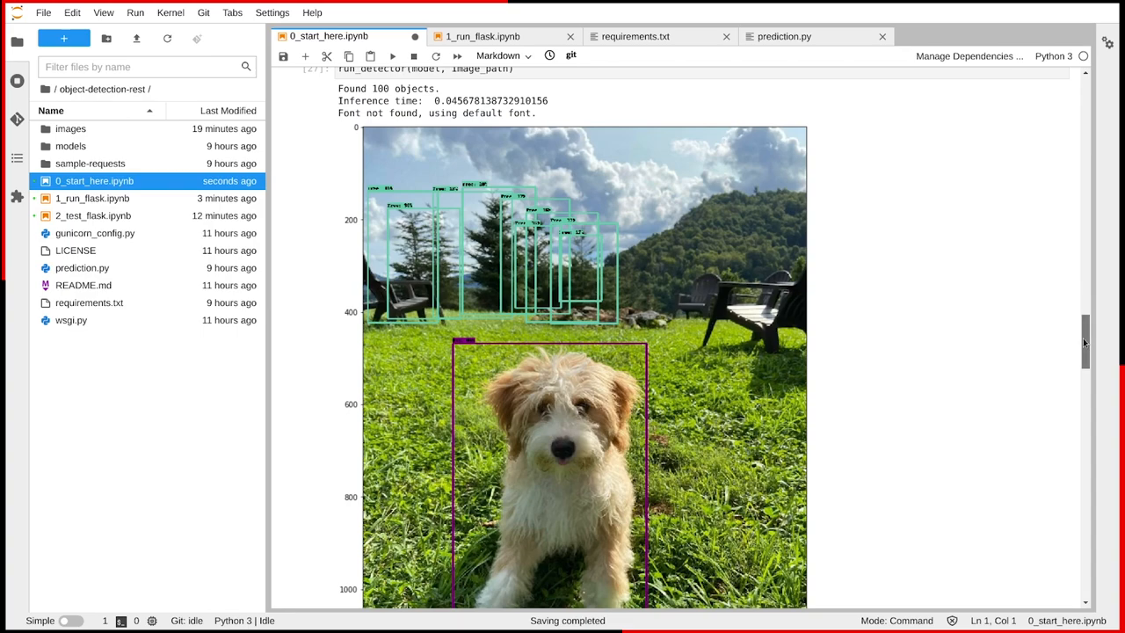
scroll(down, 3)
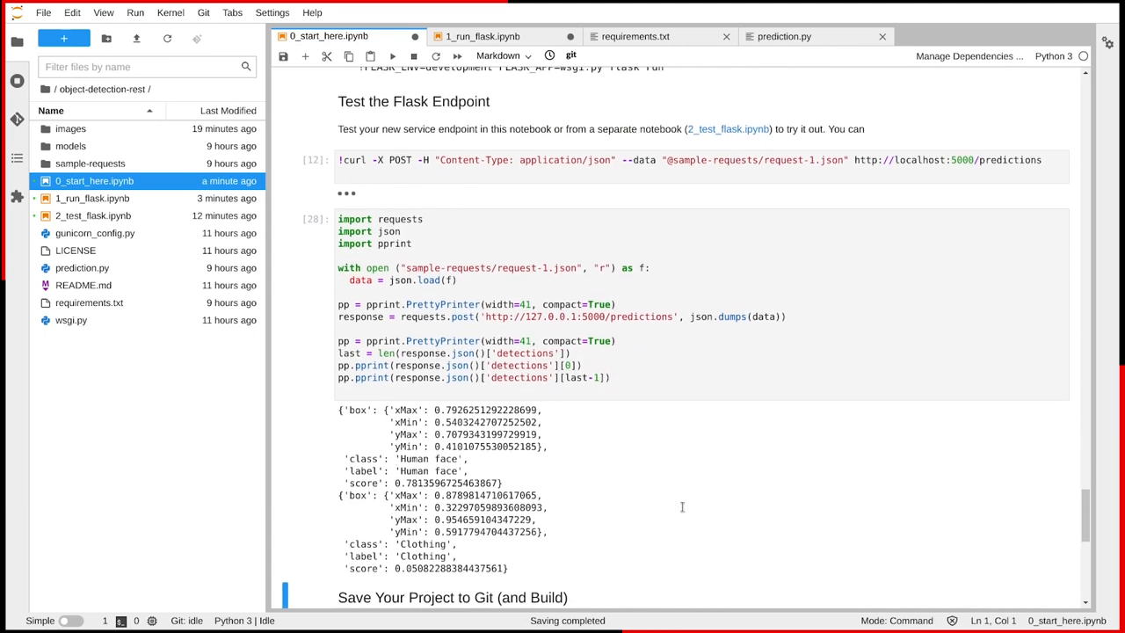
scroll(down, 3)
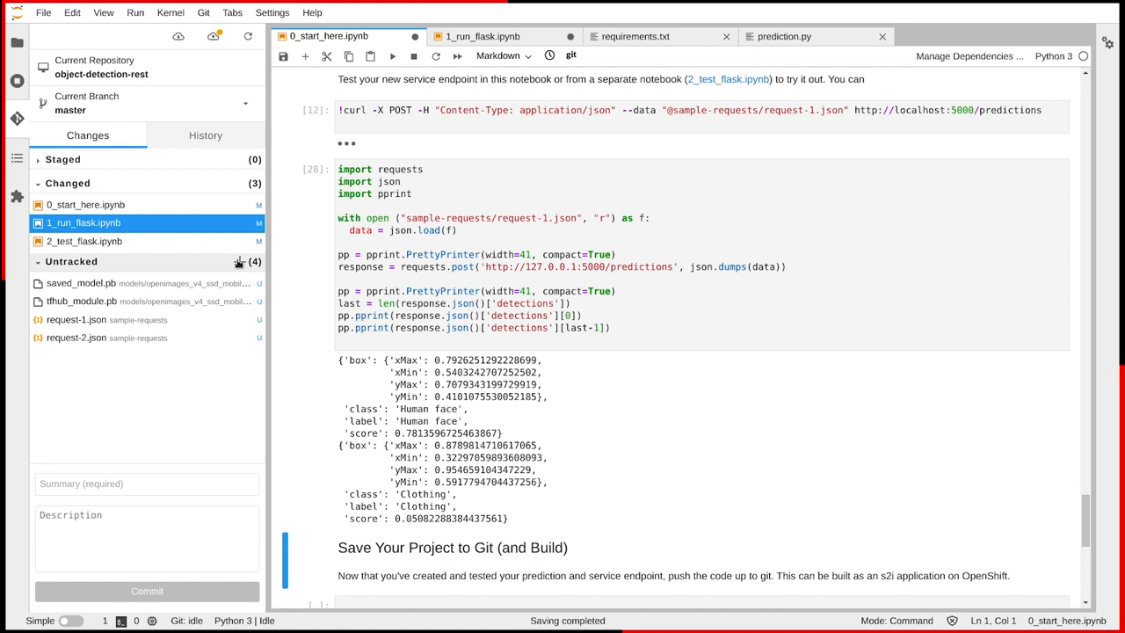
- Stage the four untracked files and three modified notebooks, and commit with summary 'Added Model'
click(238, 261)
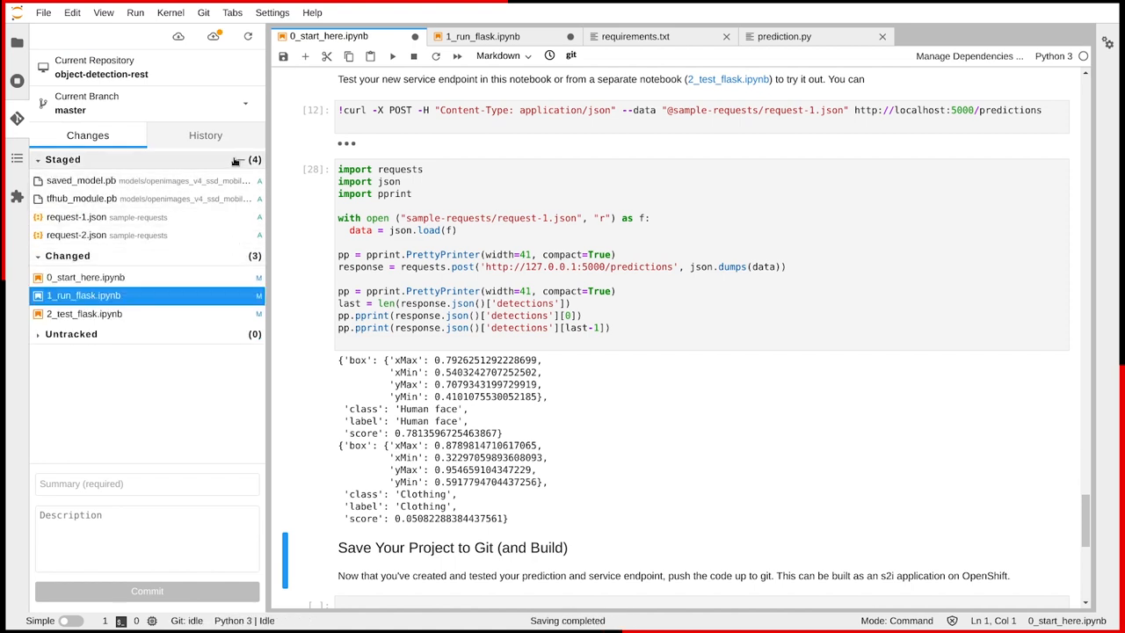
click(237, 160)
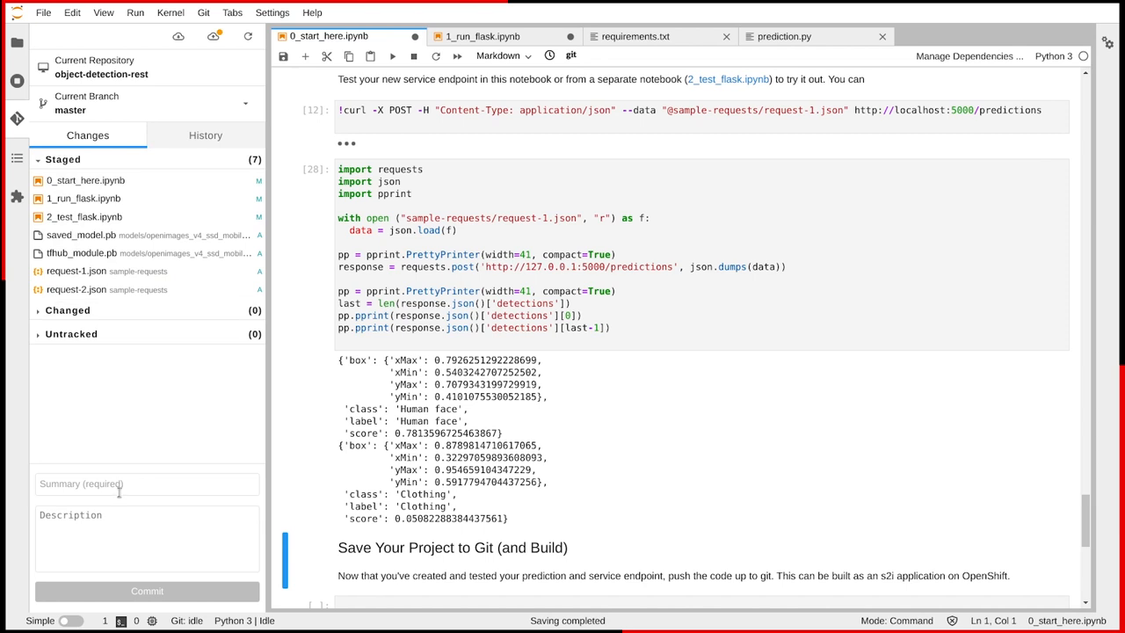
text(Added Model)
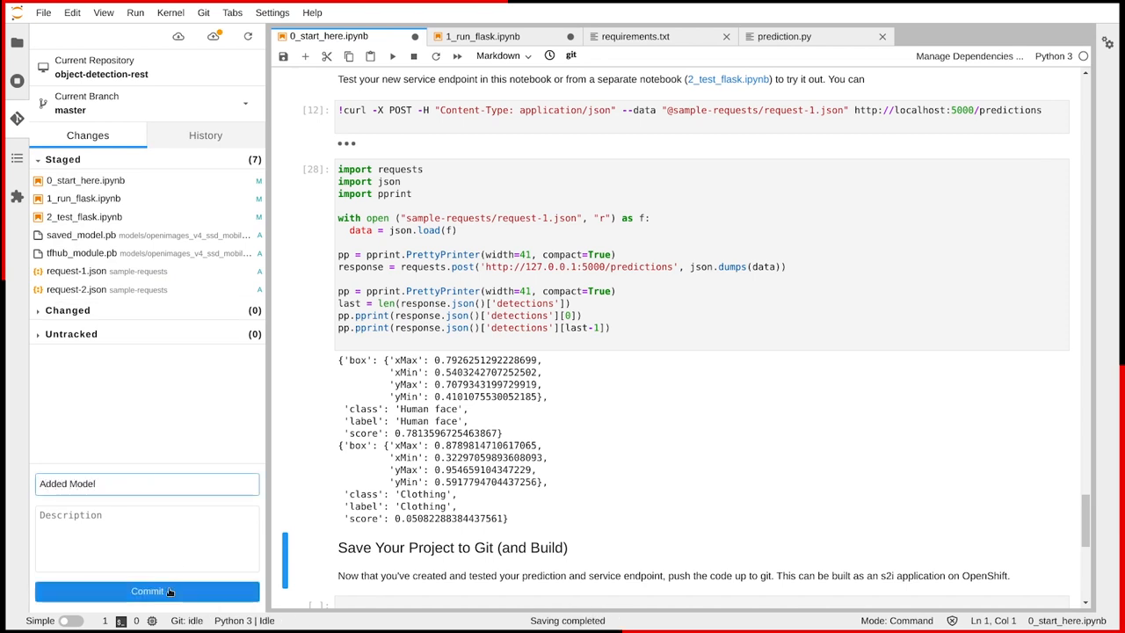
click(147, 590)
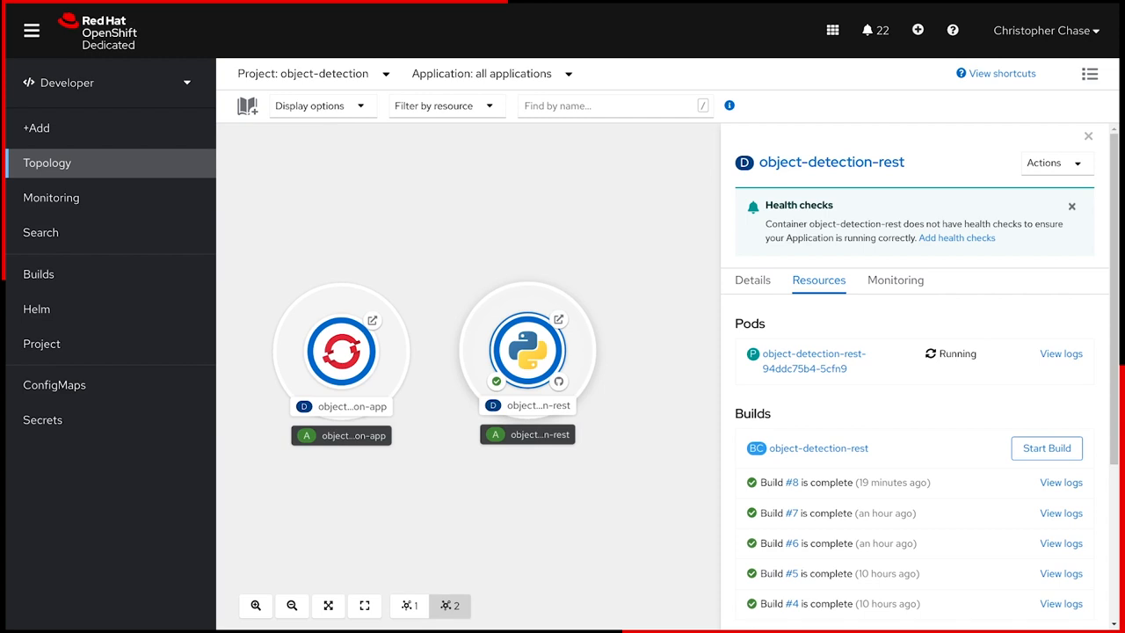
mouse_move(976, 556)
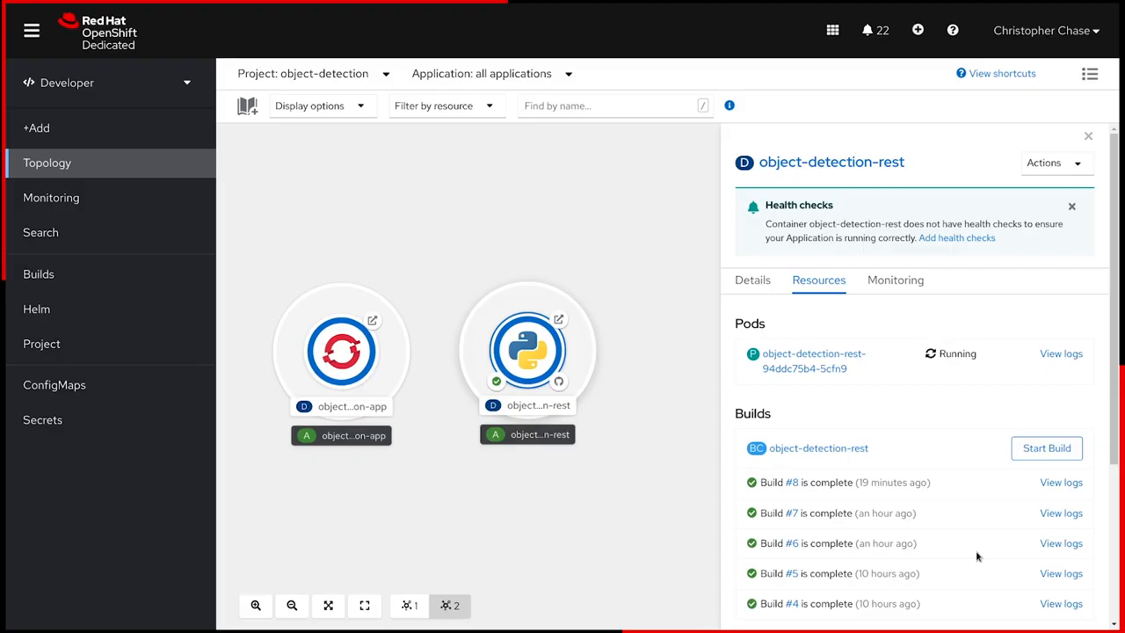